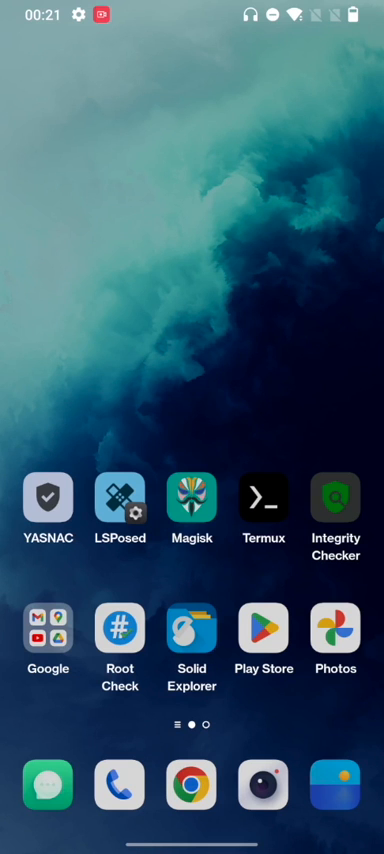
Launch Chrome and go to github.com/jacopotediosi/GoogleDialerMod
{"action": "left_click", "coordinate": [191, 498]}
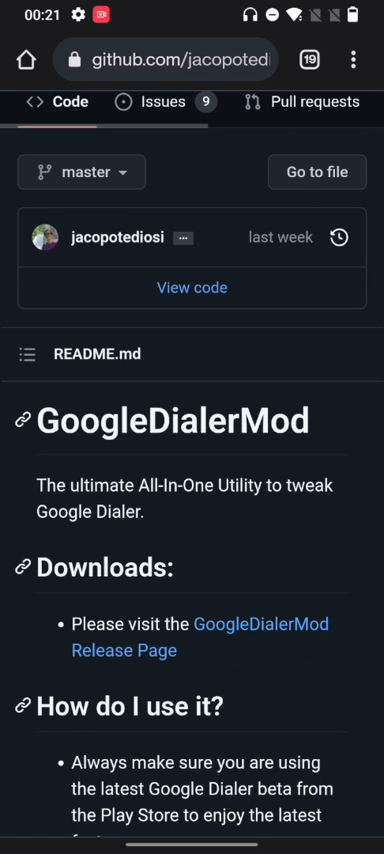
Scroll to the Version 1.06 release assets, then open Chrome's Downloads list
{"action": "scroll", "scroll_direction": "down", "scroll_amount": 3}
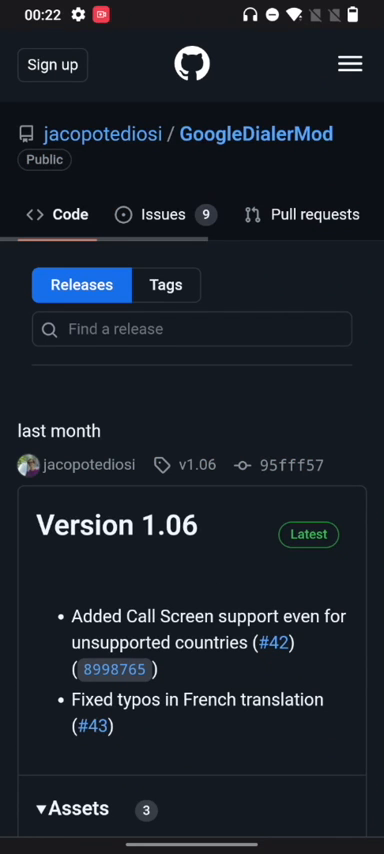
{"action": "scroll", "scroll_direction": "down", "scroll_amount": 3}
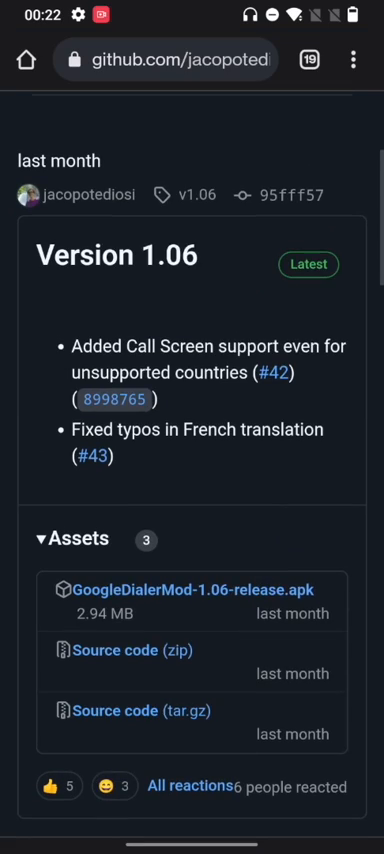
{"action": "left_click", "coordinate": [356, 56]}
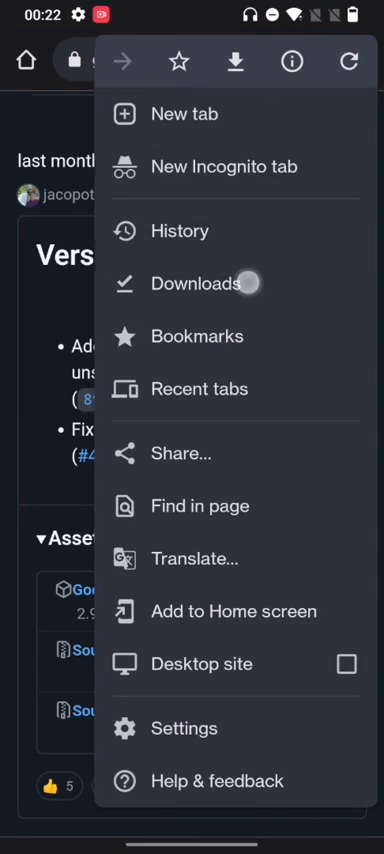
{"action": "left_click", "coordinate": [195, 284]}
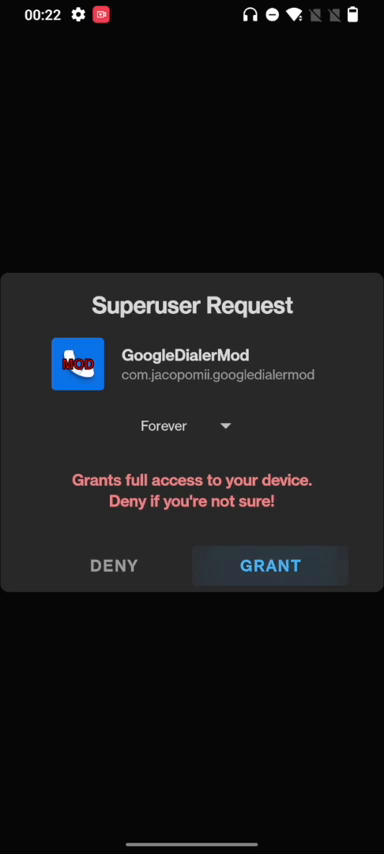
Grant GoogleDialerMod root access, enable 'Silence call recording alerts', and return Home
{"action": "left_click", "coordinate": [269, 565]}
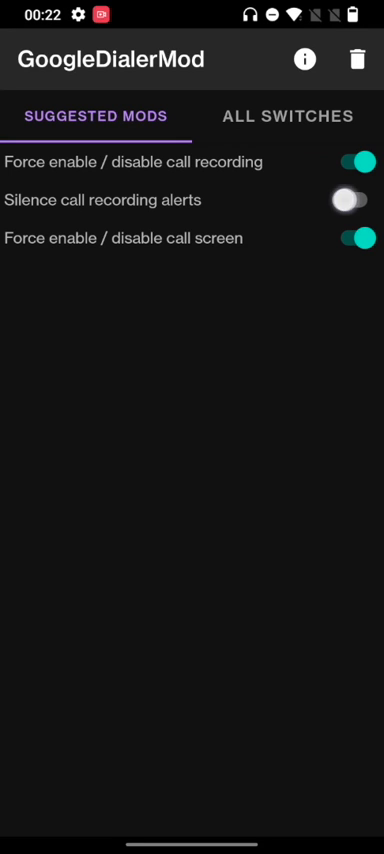
{"action": "left_click", "coordinate": [353, 200]}
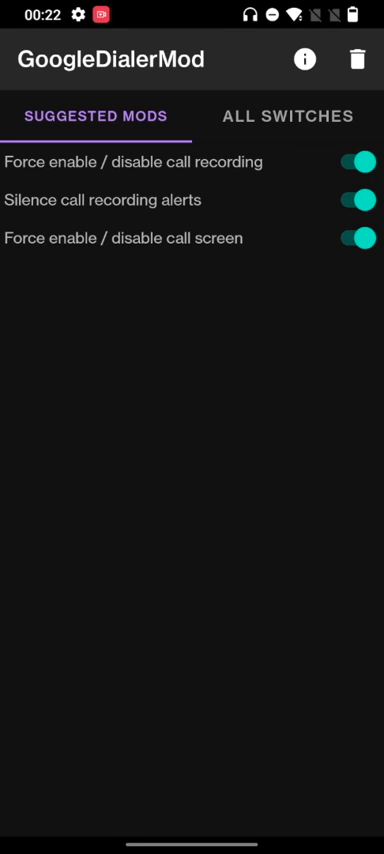
{"action": "key", "text": "Home"}
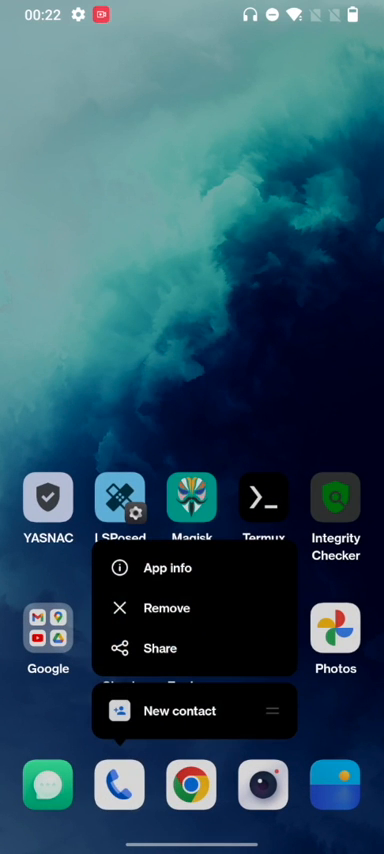
From the Phone app's info page, clear its stored data and force stop it
{"action": "left_click", "coordinate": [167, 567]}
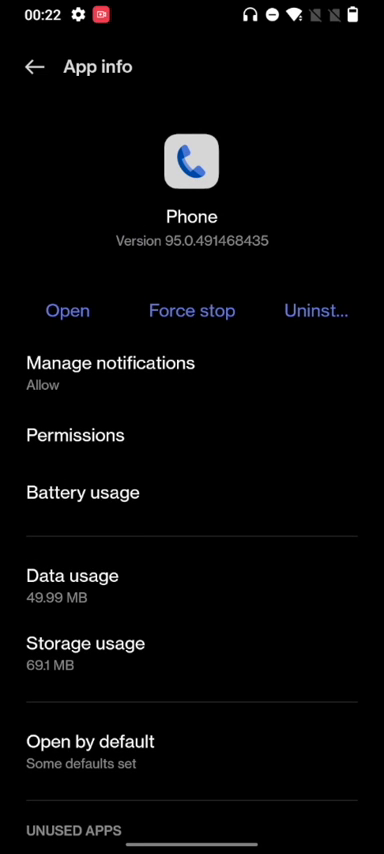
{"action": "left_click", "coordinate": [85, 643]}
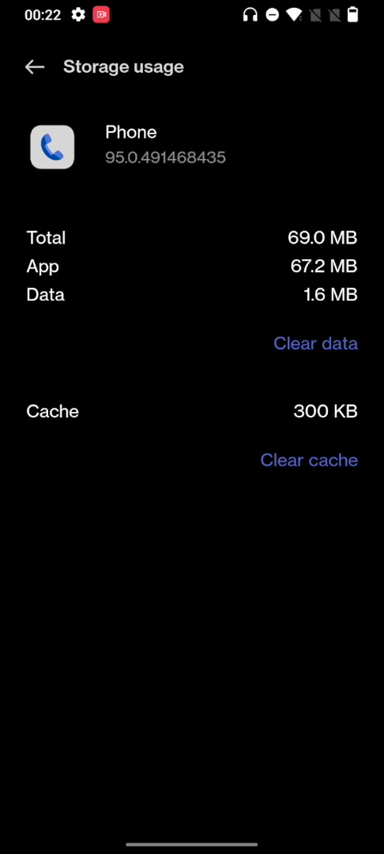
{"action": "left_click", "coordinate": [309, 342]}
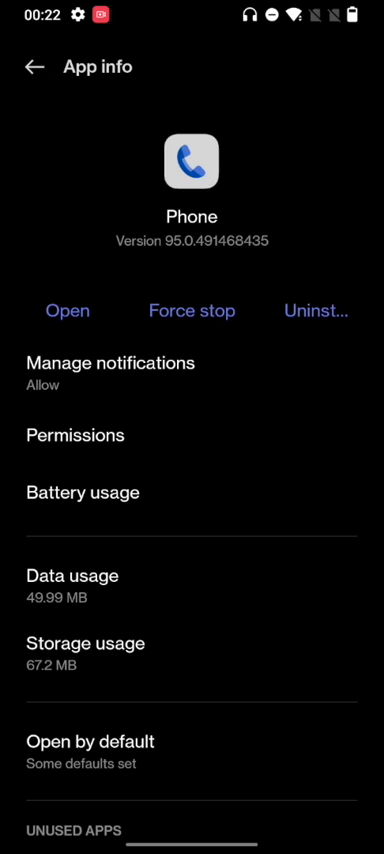
{"action": "left_click", "coordinate": [191, 311]}
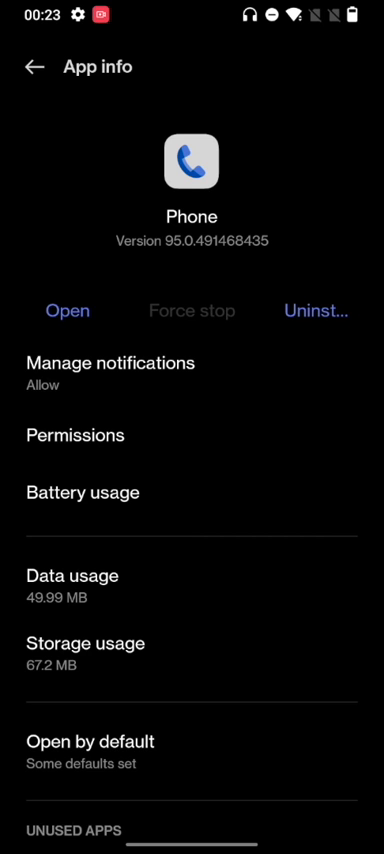
Confirm deleting the Phone app's data and clear its cache to 0 B
{"action": "left_click", "coordinate": [87, 643]}
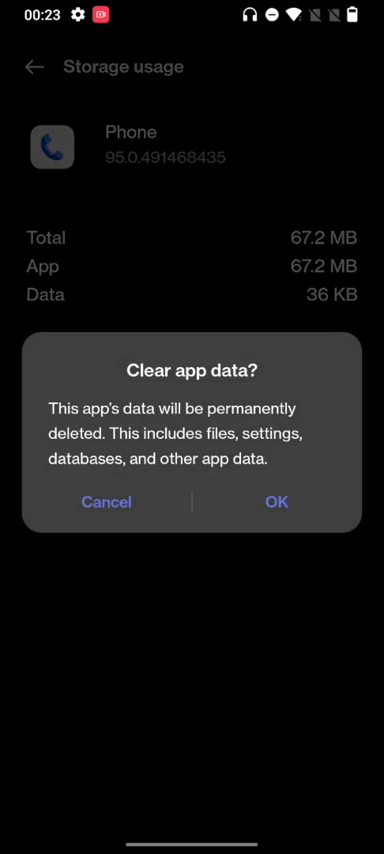
{"action": "left_click", "coordinate": [106, 502]}
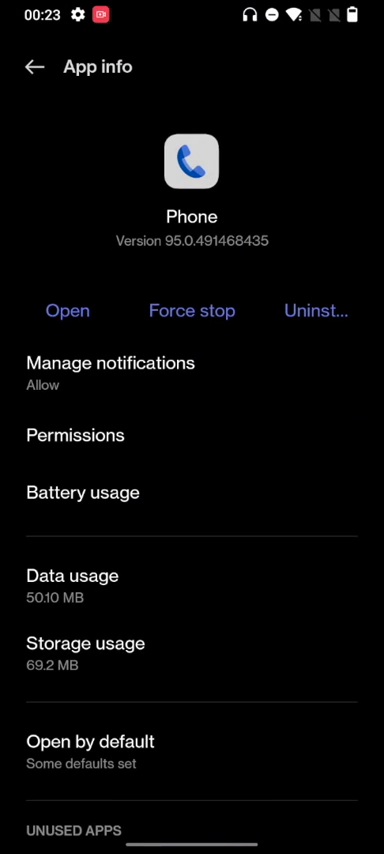
{"action": "left_click", "coordinate": [85, 643]}
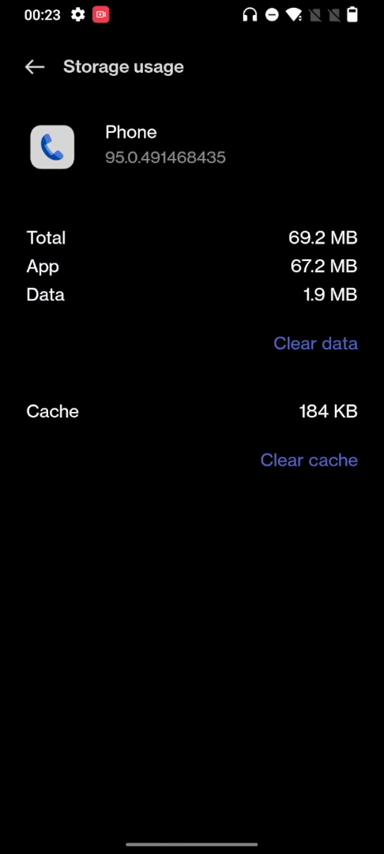
{"action": "left_click", "coordinate": [34, 67]}
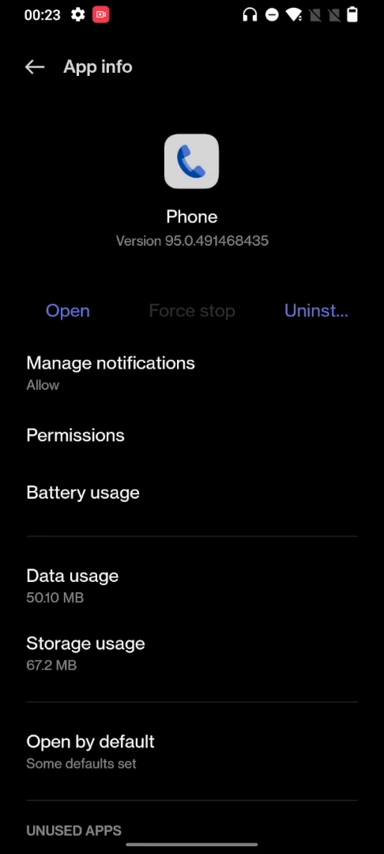
{"action": "left_click", "coordinate": [67, 311]}
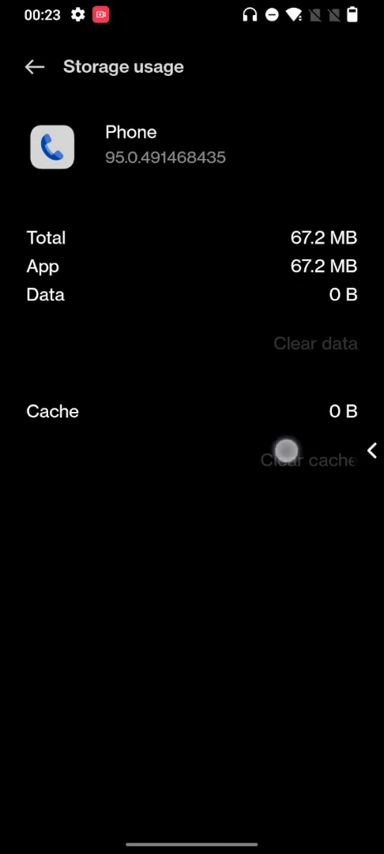
{"action": "left_click", "coordinate": [33, 66]}
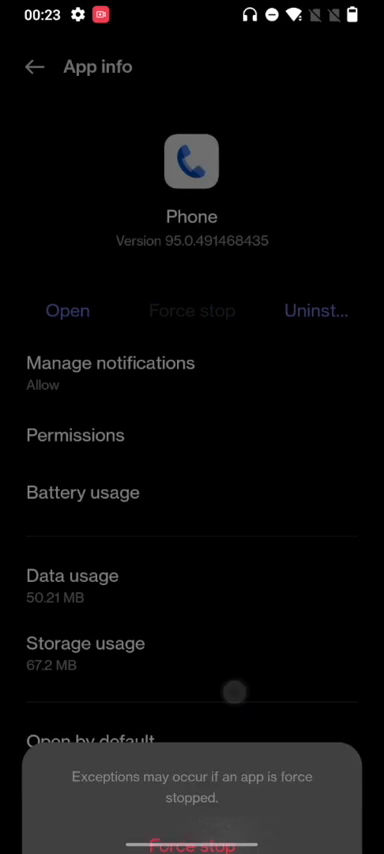
Clear the Phone app's data again and force stop it, confirming with OK
{"action": "left_click", "coordinate": [67, 311]}
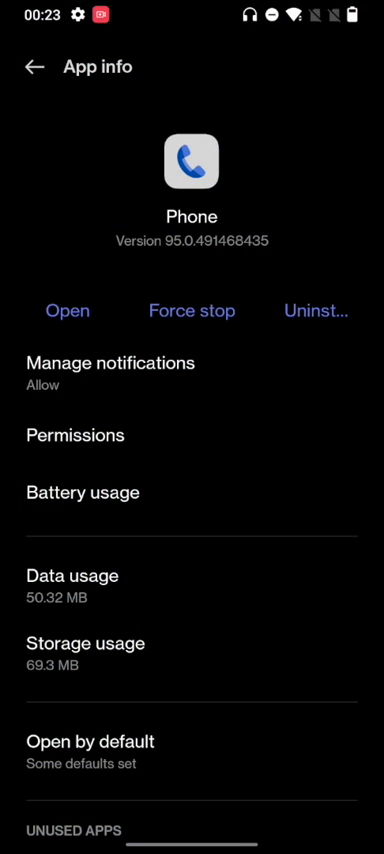
{"action": "left_click", "coordinate": [85, 643]}
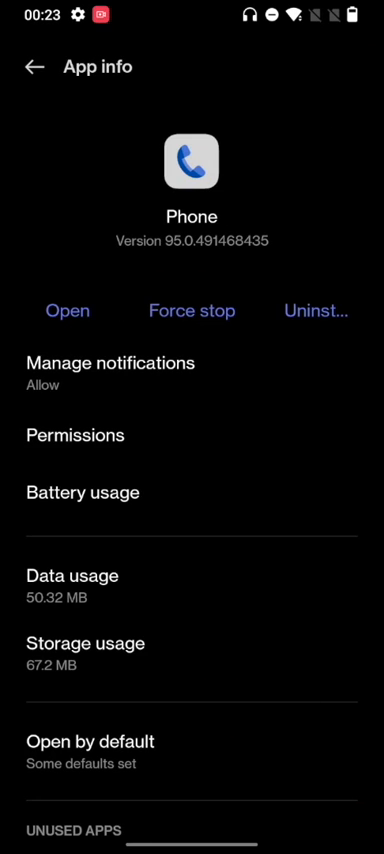
{"action": "left_click", "coordinate": [191, 311]}
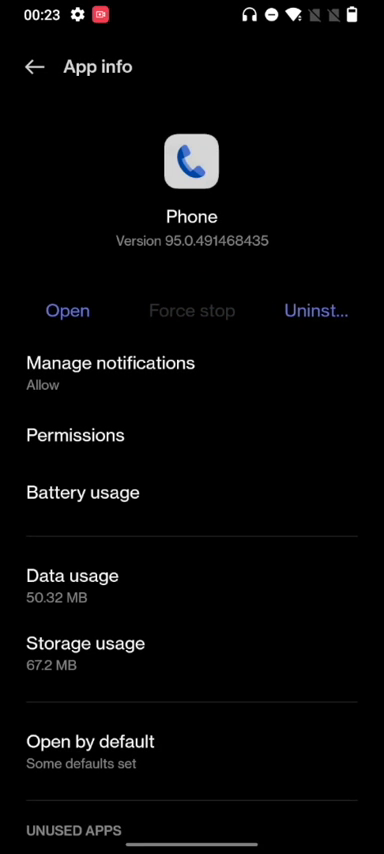
{"action": "left_click", "coordinate": [67, 311]}
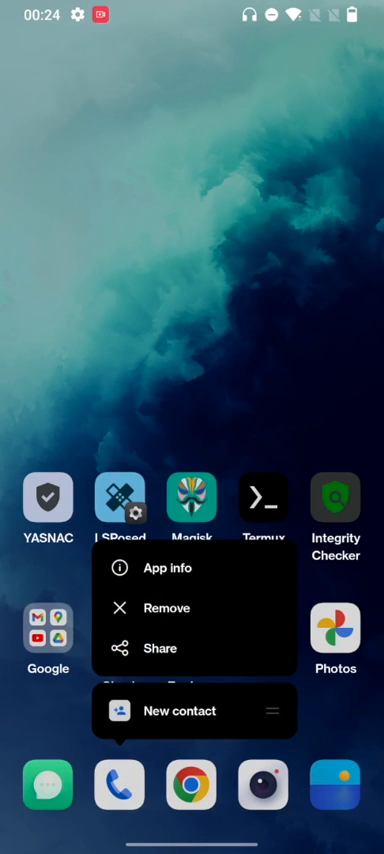
Reopen Phone App info, clear its storage data, and force stop it again
{"action": "left_click", "coordinate": [168, 567]}
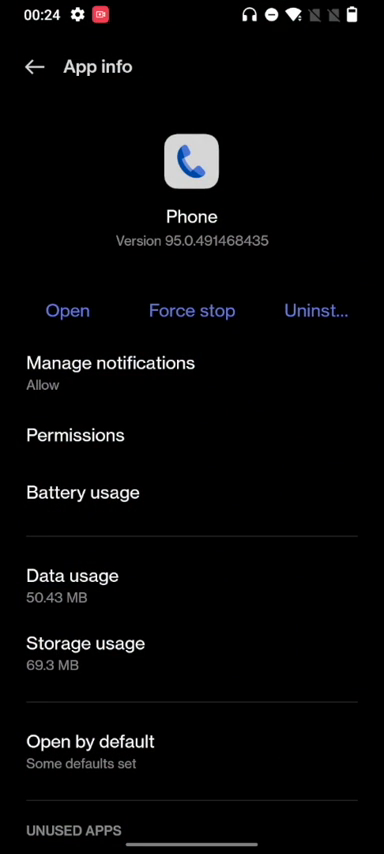
{"action": "left_click", "coordinate": [83, 643]}
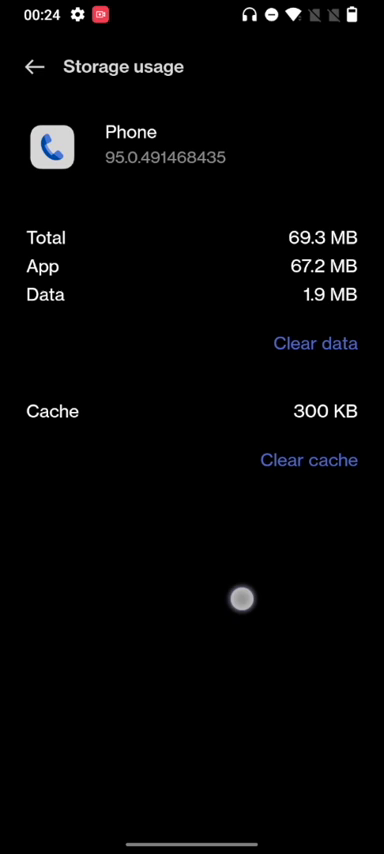
{"action": "left_click", "coordinate": [309, 342]}
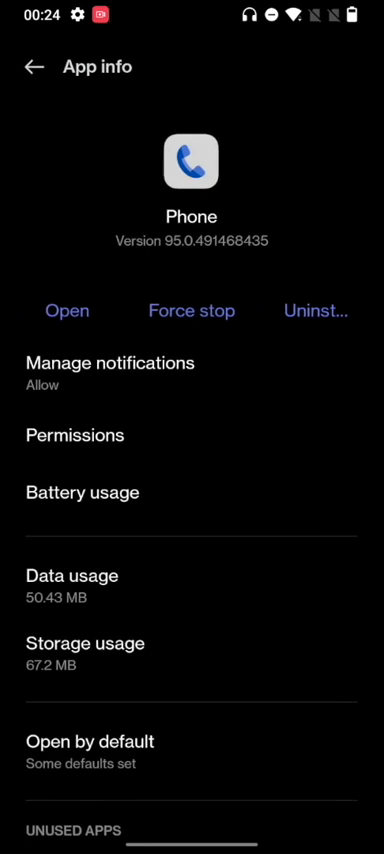
{"action": "left_click", "coordinate": [66, 311]}
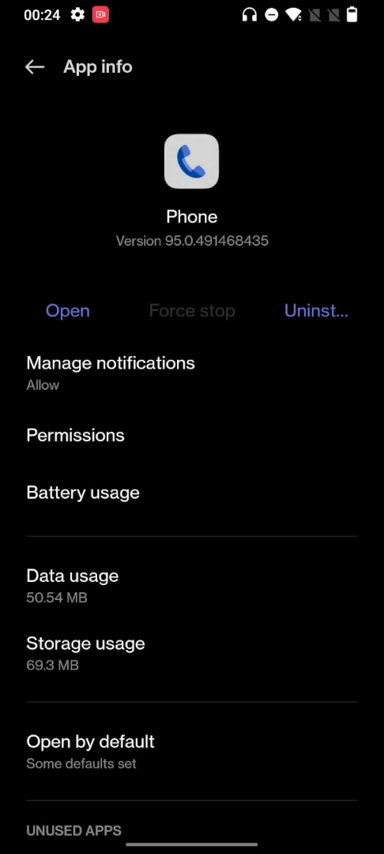
{"action": "left_click", "coordinate": [191, 311]}
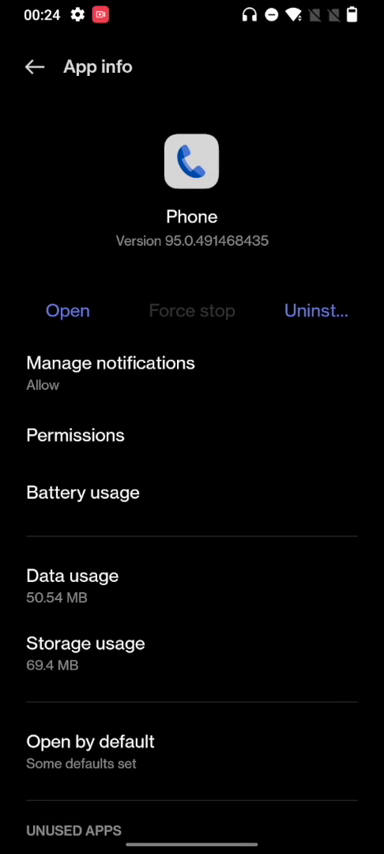
{"action": "left_click", "coordinate": [67, 311]}
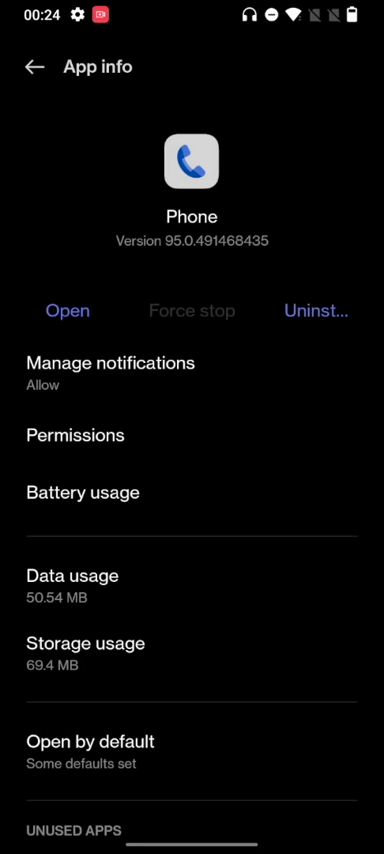
{"action": "left_click", "coordinate": [191, 311]}
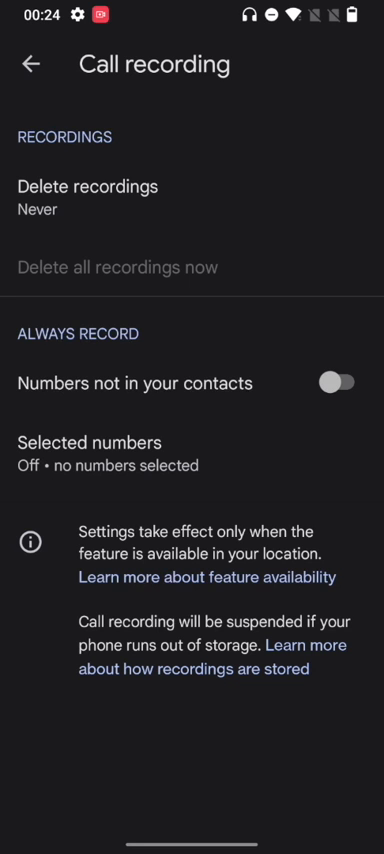
Always record non-contact and selected numbers, and delete recordings after 30 days
{"action": "left_click", "coordinate": [342, 383]}
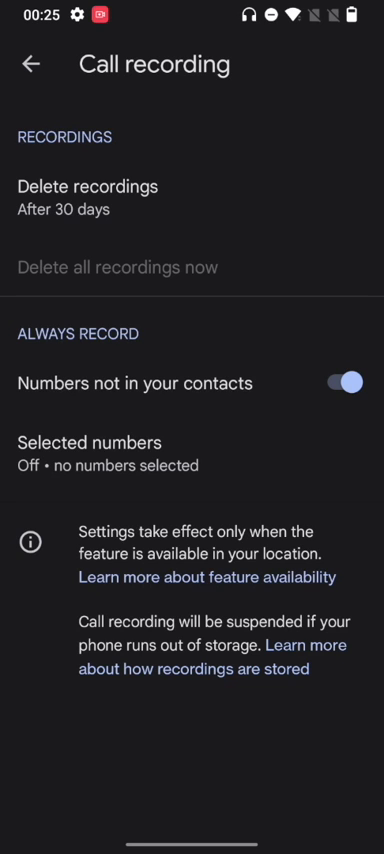
{"action": "left_click", "coordinate": [92, 442]}
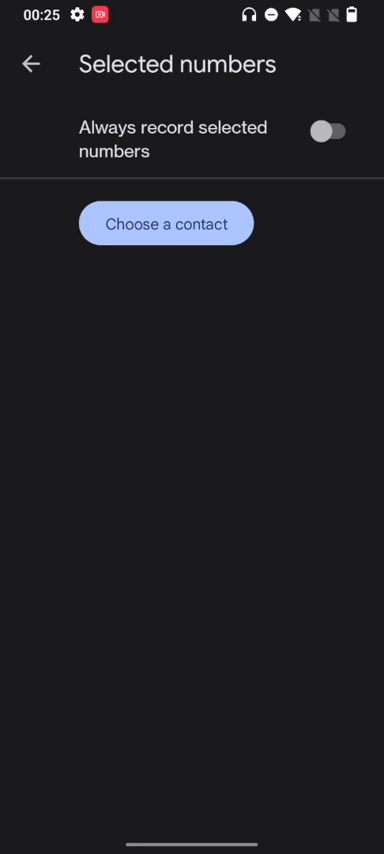
{"action": "left_click", "coordinate": [336, 131]}
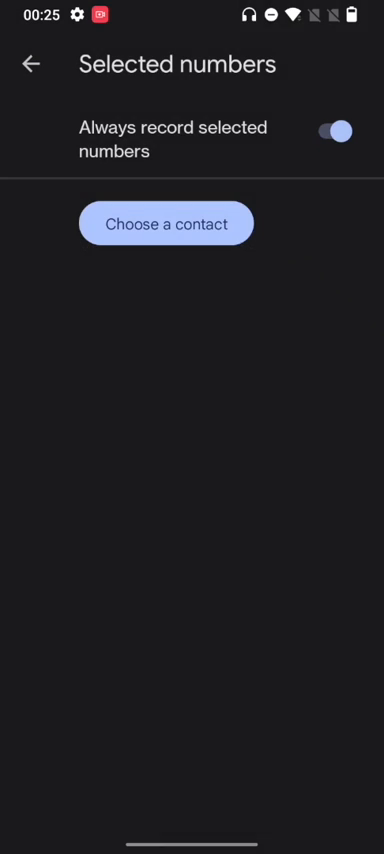
{"action": "left_click", "coordinate": [33, 63]}
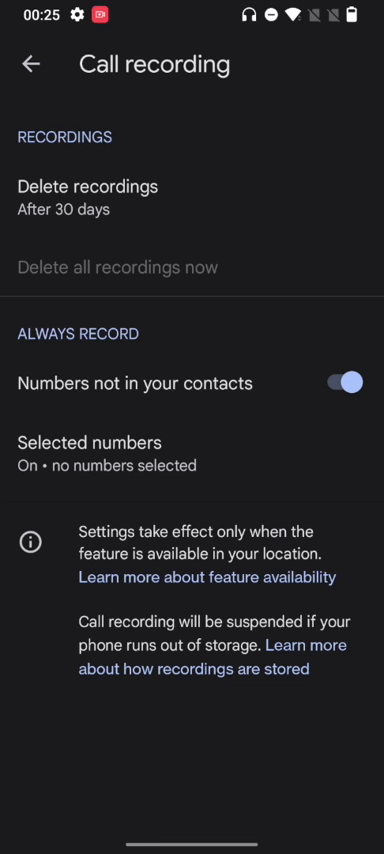
{"action": "left_click", "coordinate": [110, 450]}
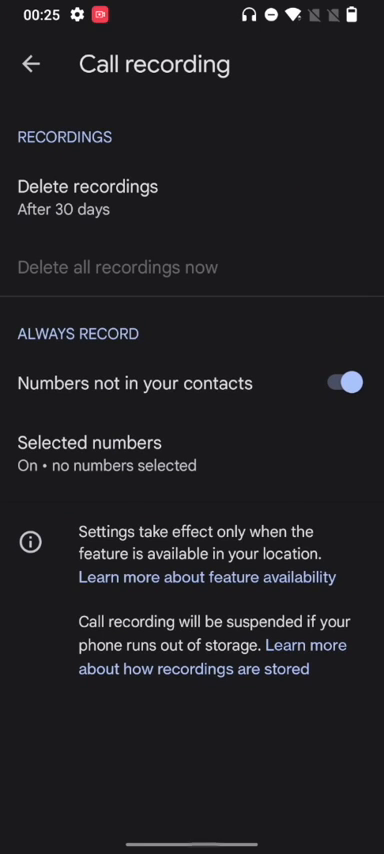
{"action": "key", "text": "Home"}
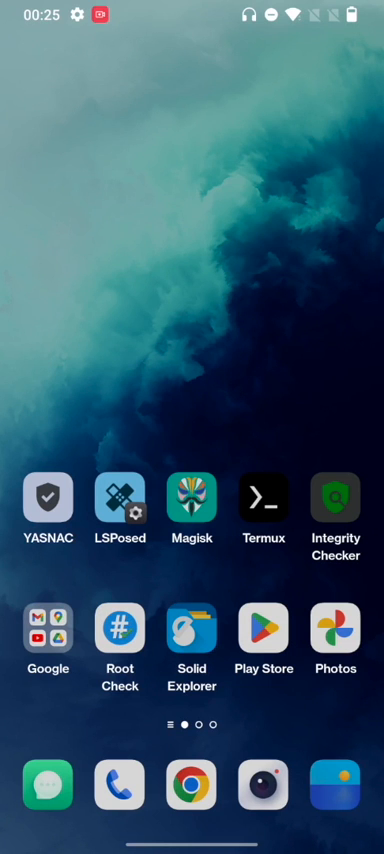
Launch the Phone app from the dock, landing on its empty Favorites tab
{"action": "left_click", "coordinate": [119, 784]}
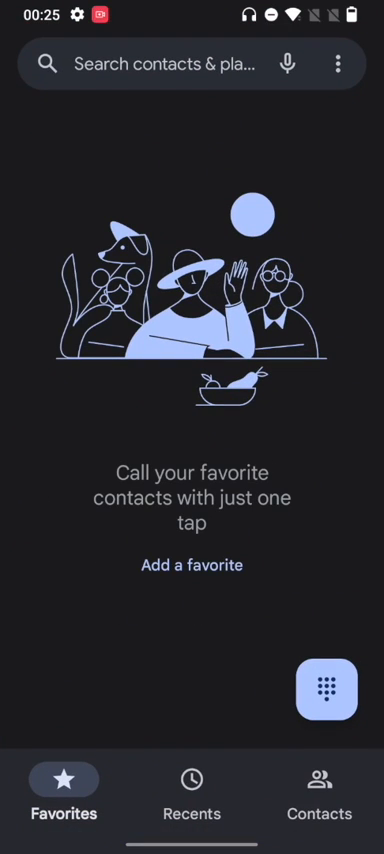